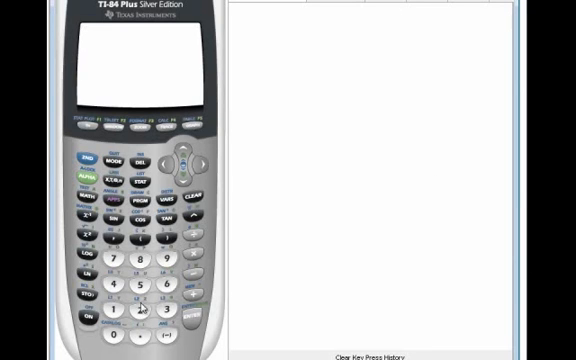
mouse_move(308, 272)
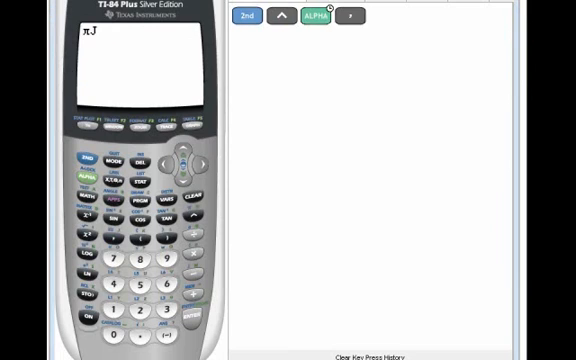
mouse_move(168, 116)
text(9+81)
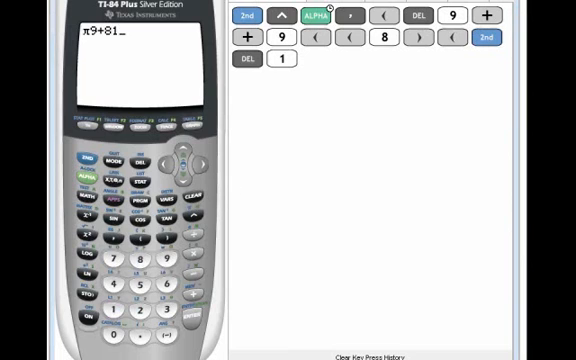
mouse_move(202, 164)
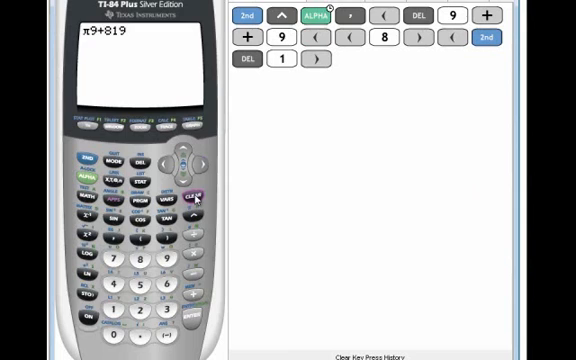
Clear the edited 9+9+8 expression so the home screen is blank
click(196, 196)
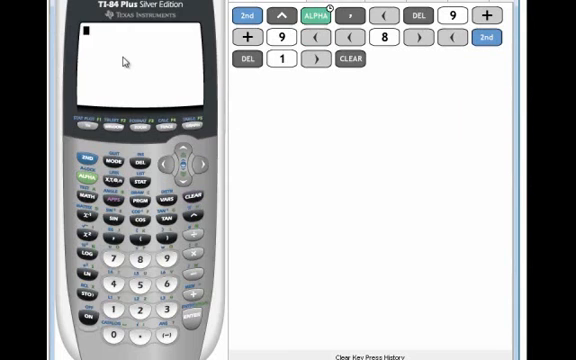
mouse_move(110, 188)
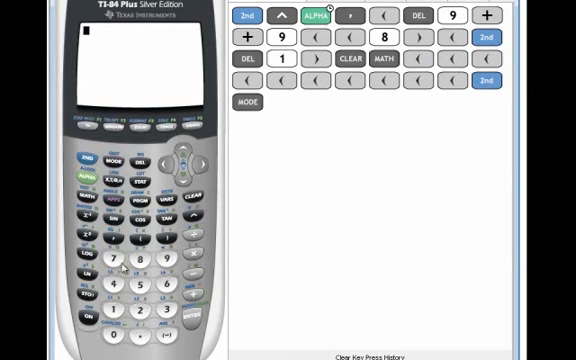
Key in the new expression 8+9 on the home screen
click(118, 264)
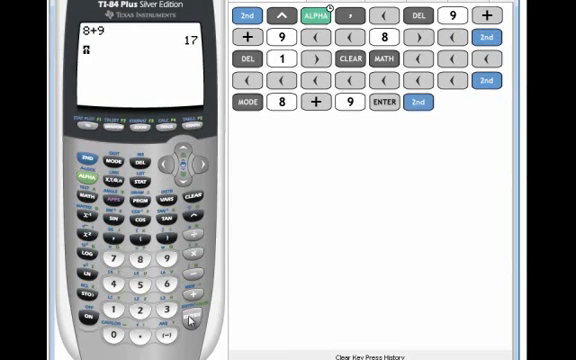
Recall the 8+9 entry onto a fresh line with 2nd ENTER after getting 17
click(372, 104)
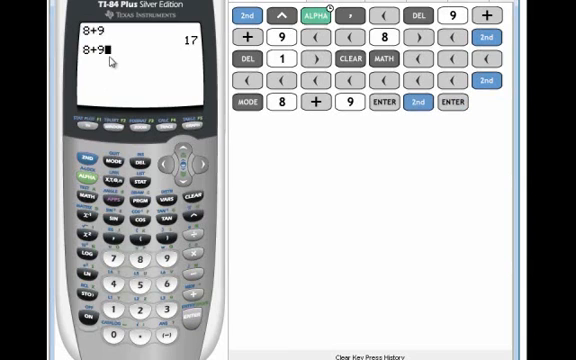